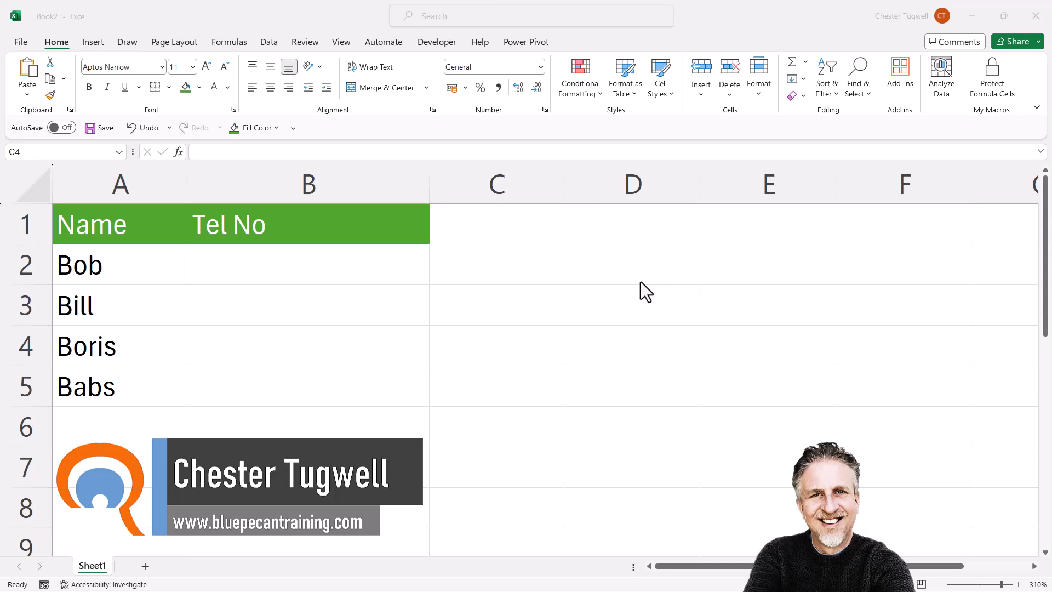
# Start entering 07 in Bob's Tel No cell, where the leading zero would normally be dropped.
pyautogui.click(496, 345)
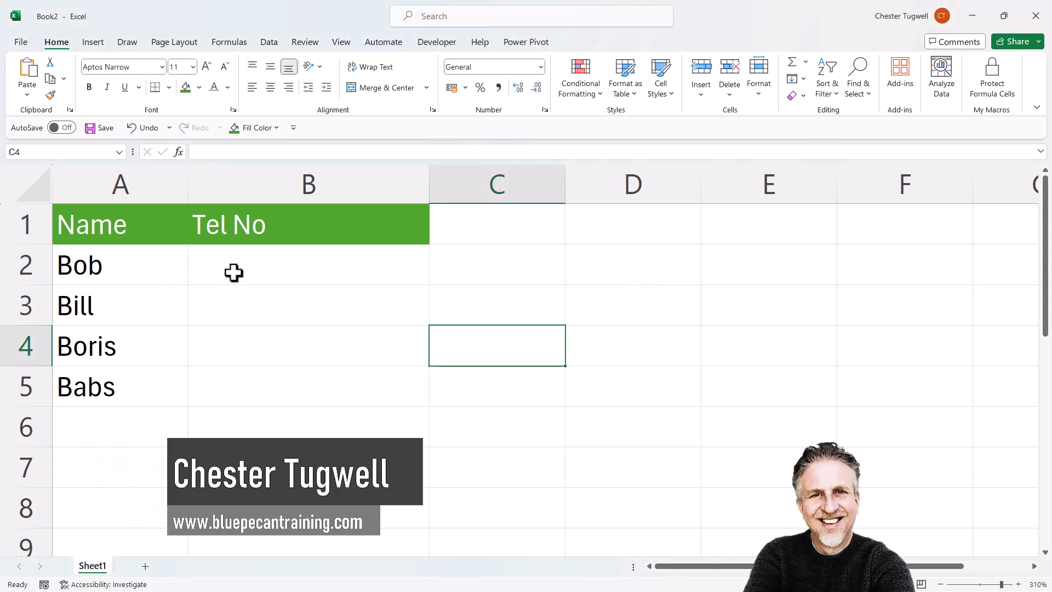
pyautogui.write('07')
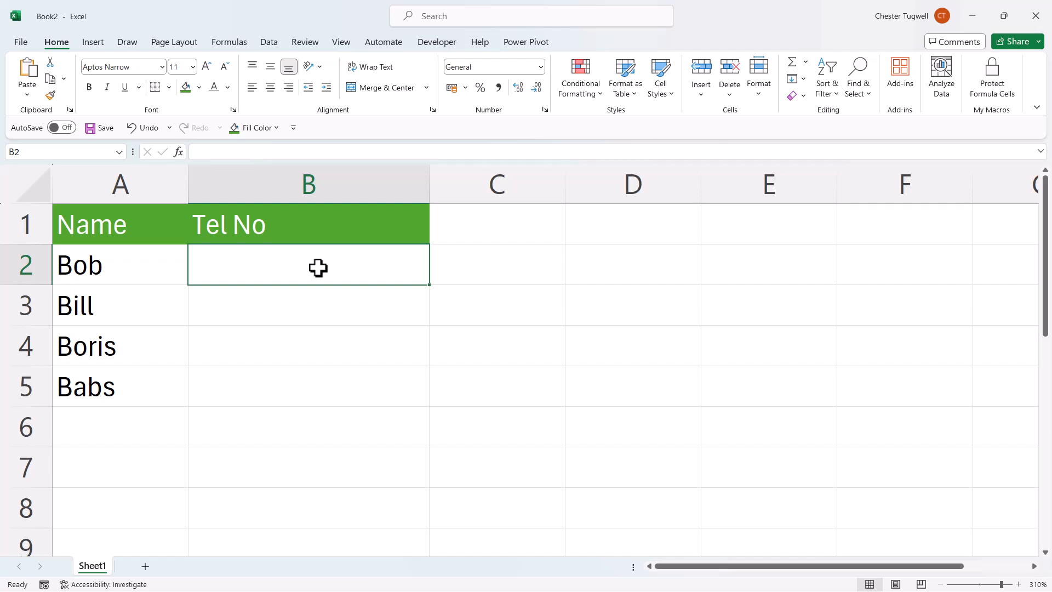
# In Excel Options > Data, turn off 'Remove leading zeros and convert to a number' and apply it.
pyautogui.click(20, 42)
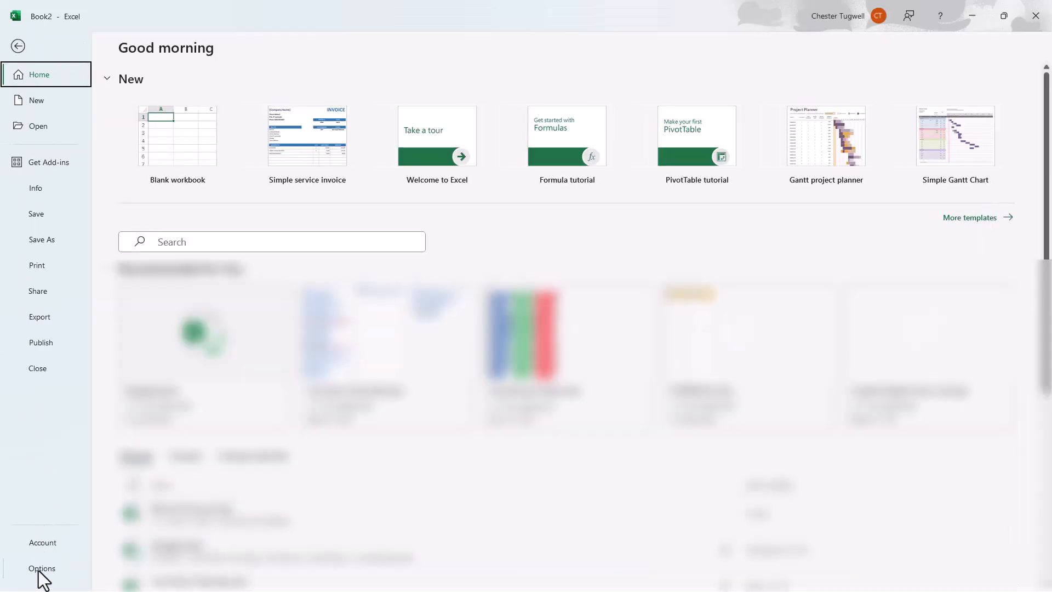
pyautogui.click(19, 46)
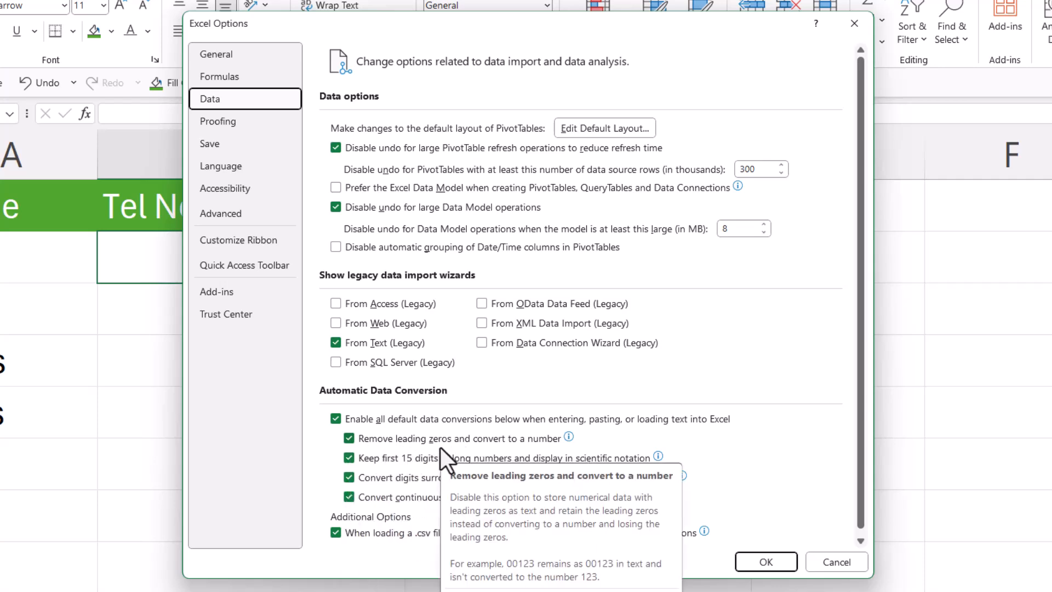
pyautogui.moveTo(563, 460)
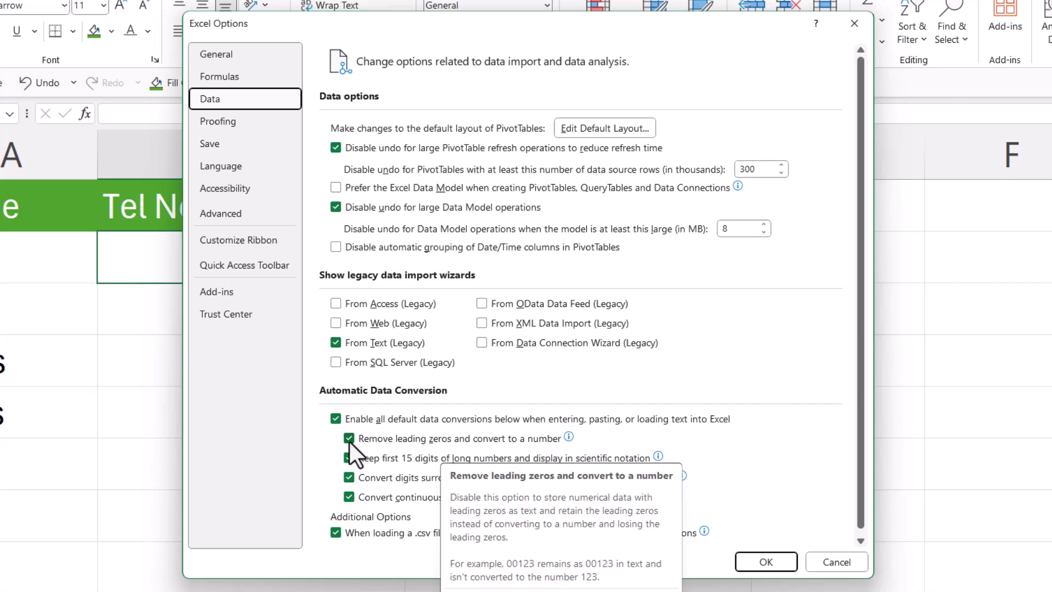
pyautogui.click(348, 439)
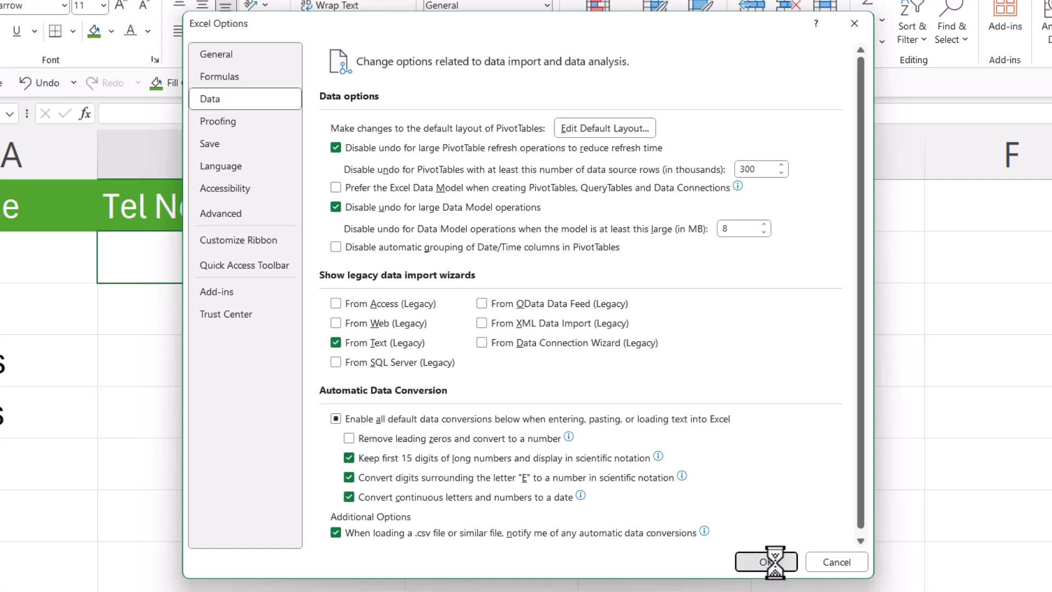
pyautogui.click(765, 561)
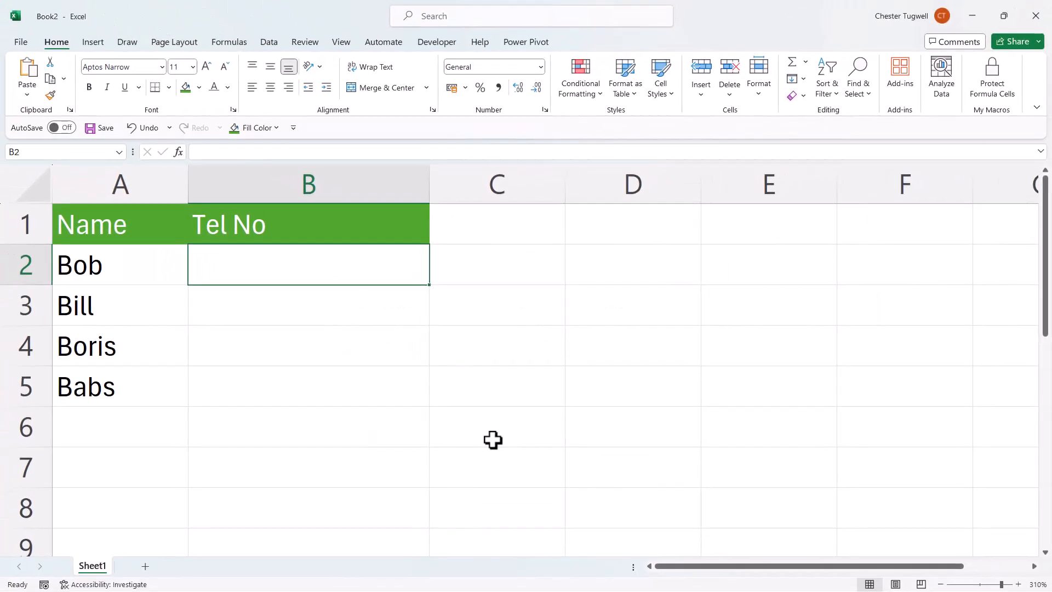
pyautogui.write('0')
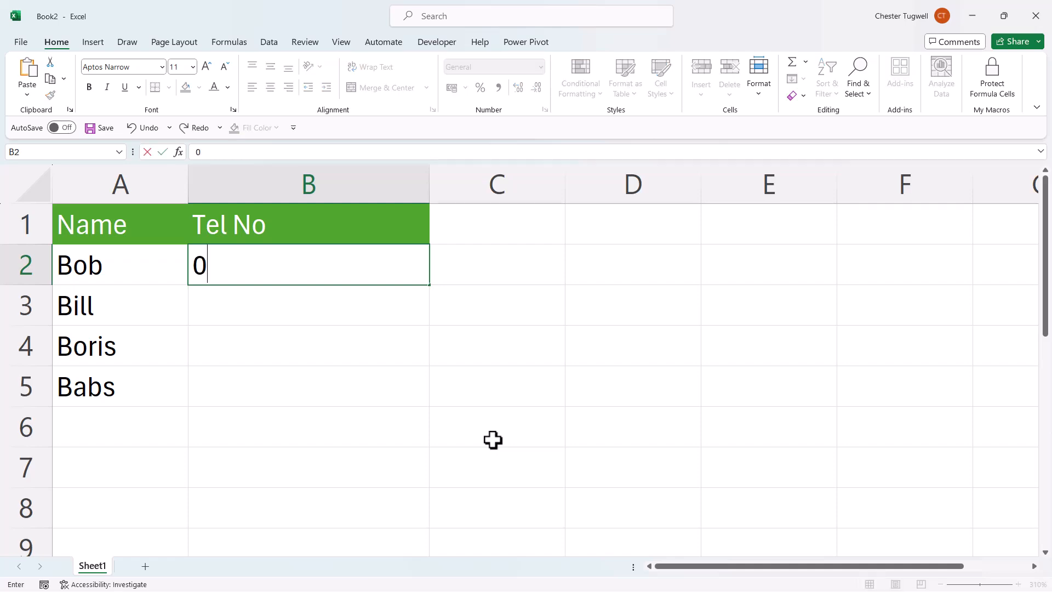
pyautogui.write('726252722')
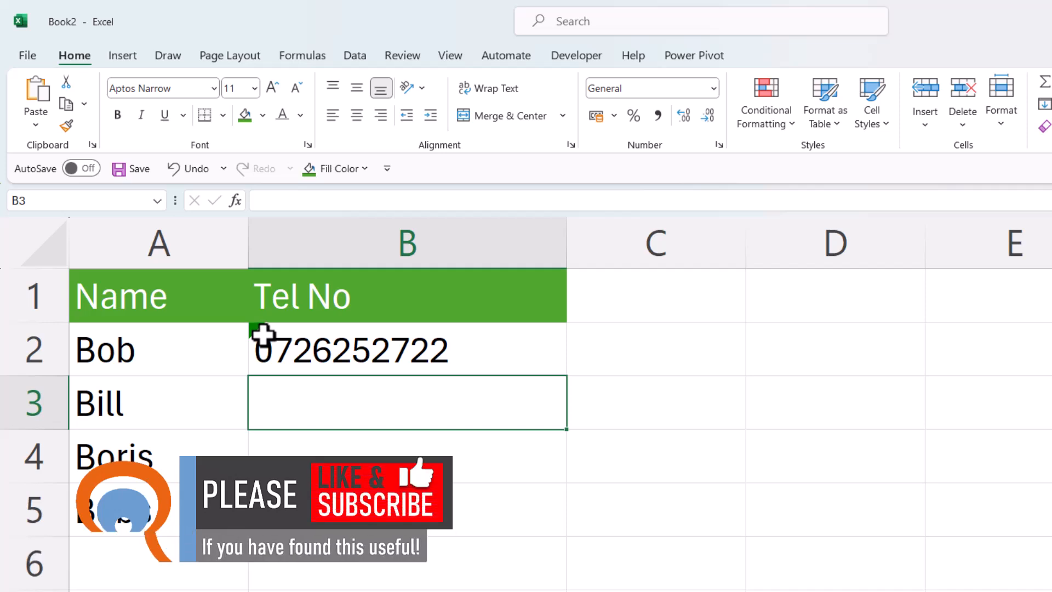
pyautogui.click(406, 349)
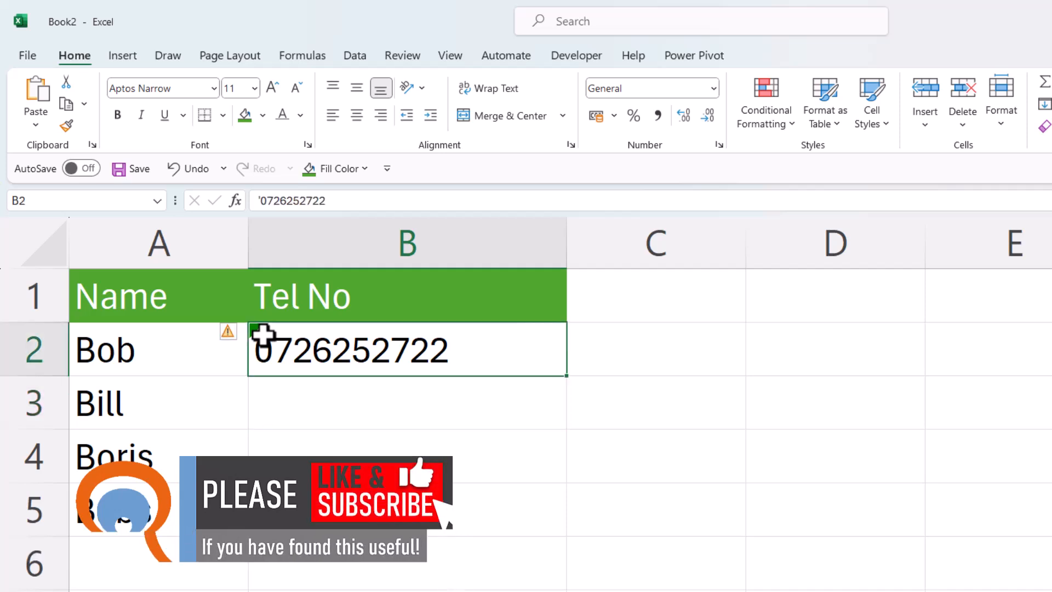
pyautogui.moveTo(228, 331)
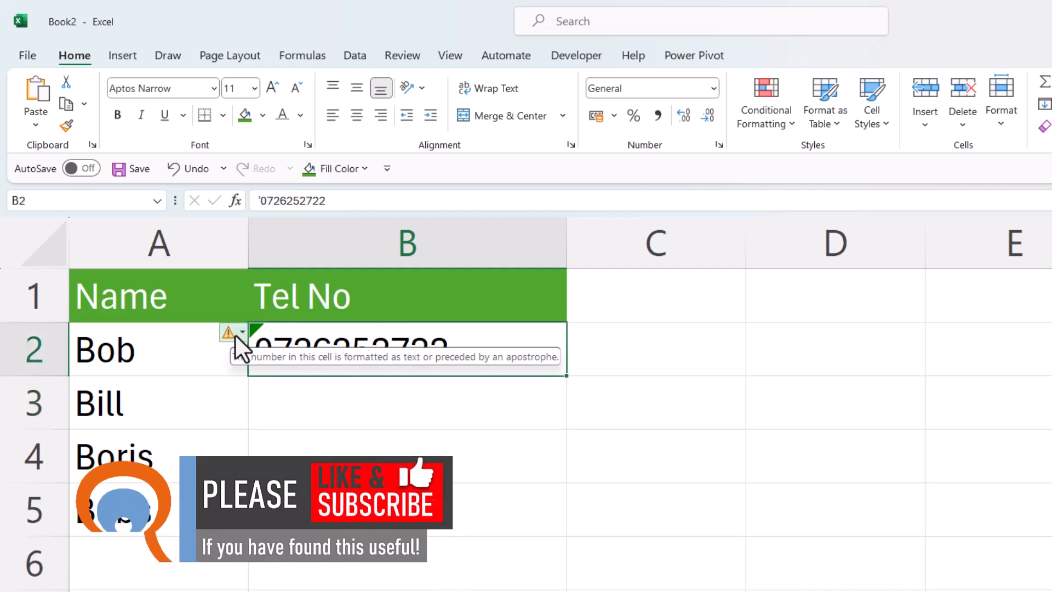
pyautogui.click(248, 331)
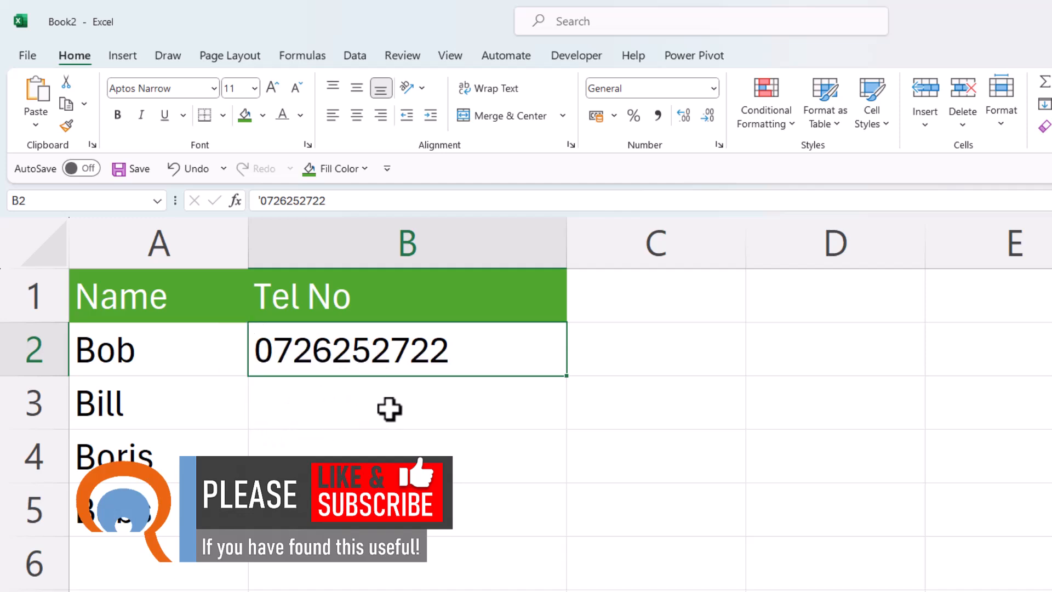
pyautogui.click(407, 402)
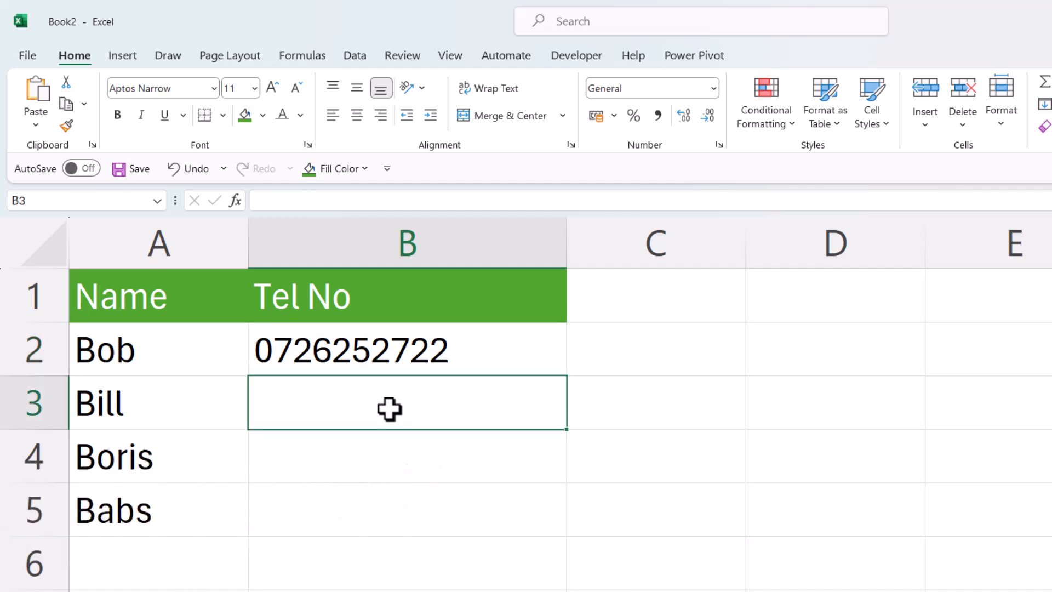
pyautogui.write("'")
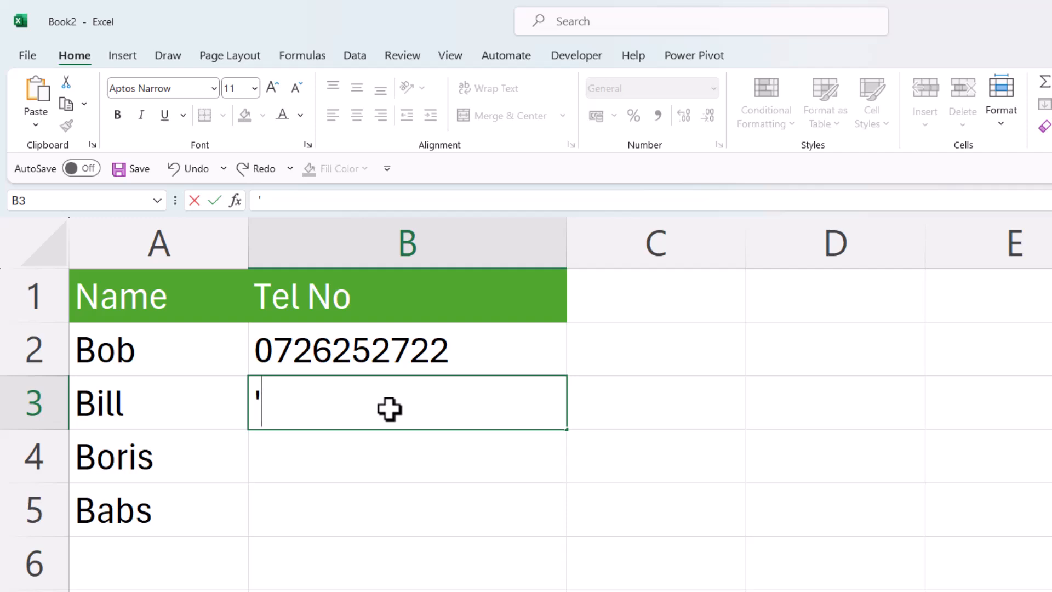
pyautogui.write('0726')
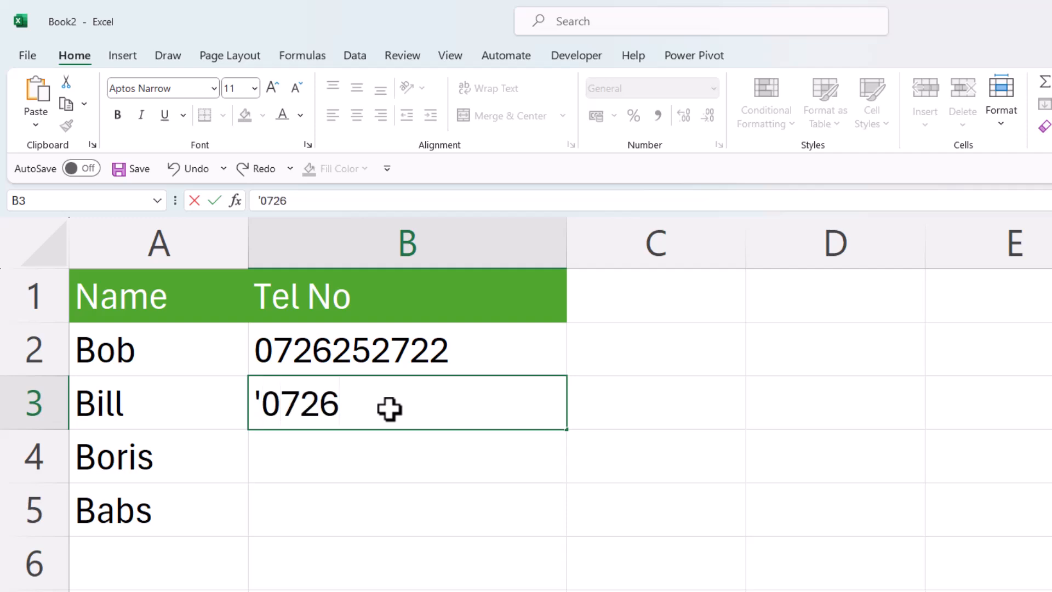
pyautogui.write('252622')
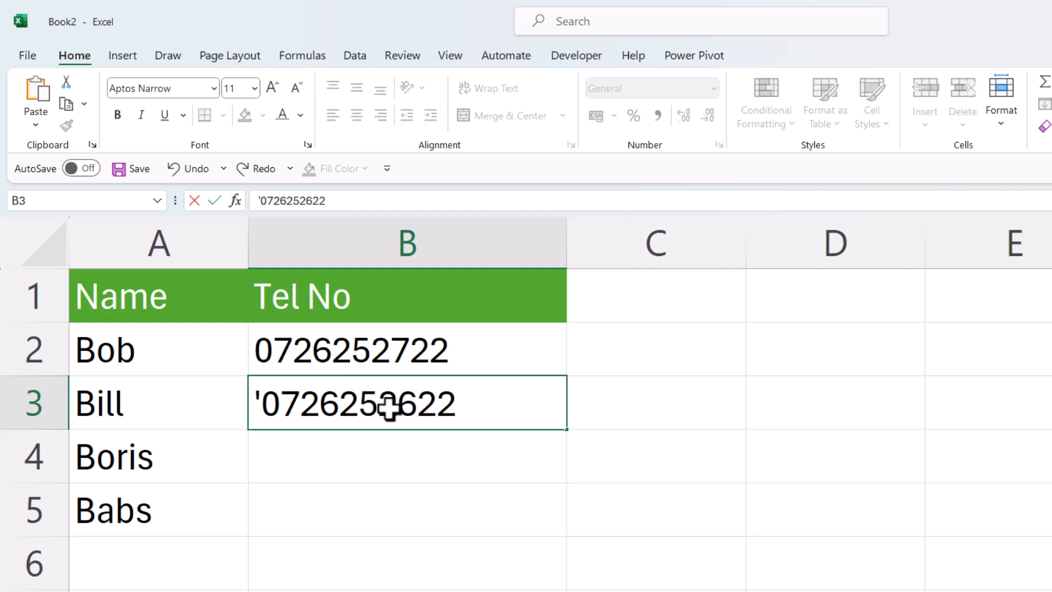
pyautogui.press('enter')
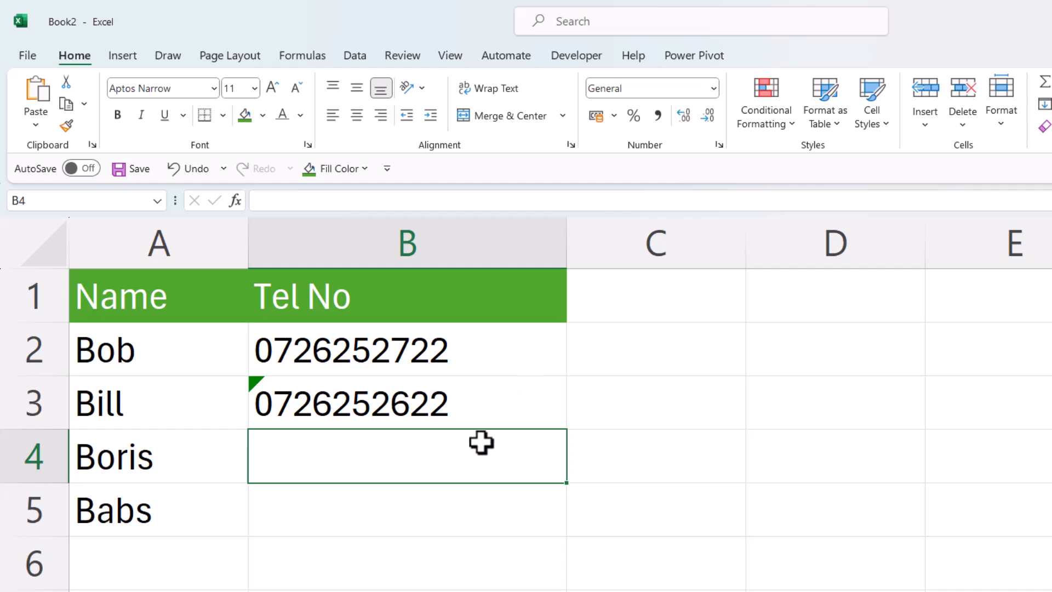
pyautogui.moveTo(474, 439)
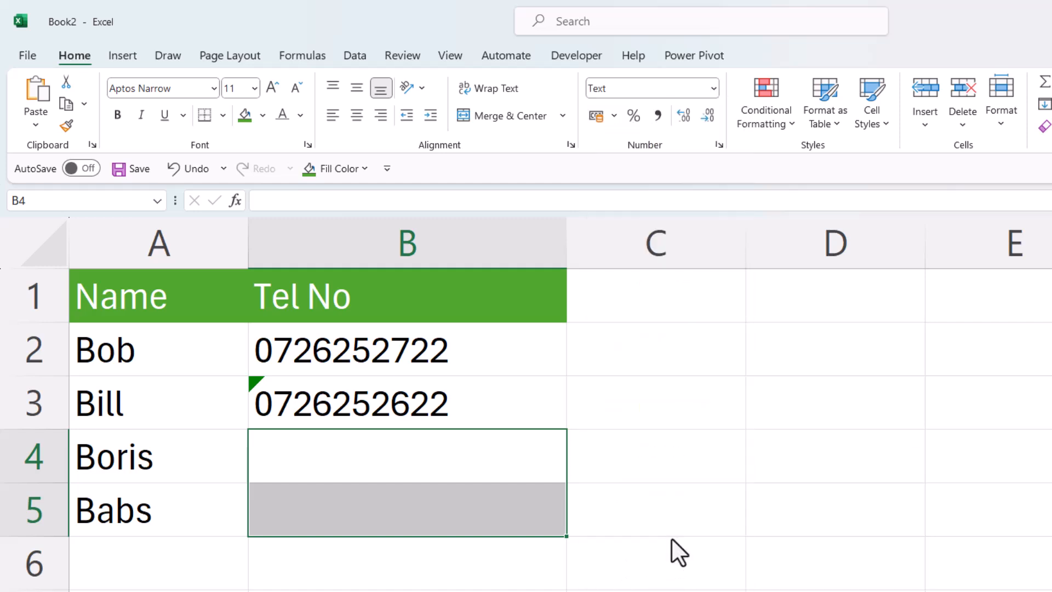
pyautogui.moveTo(672, 537)
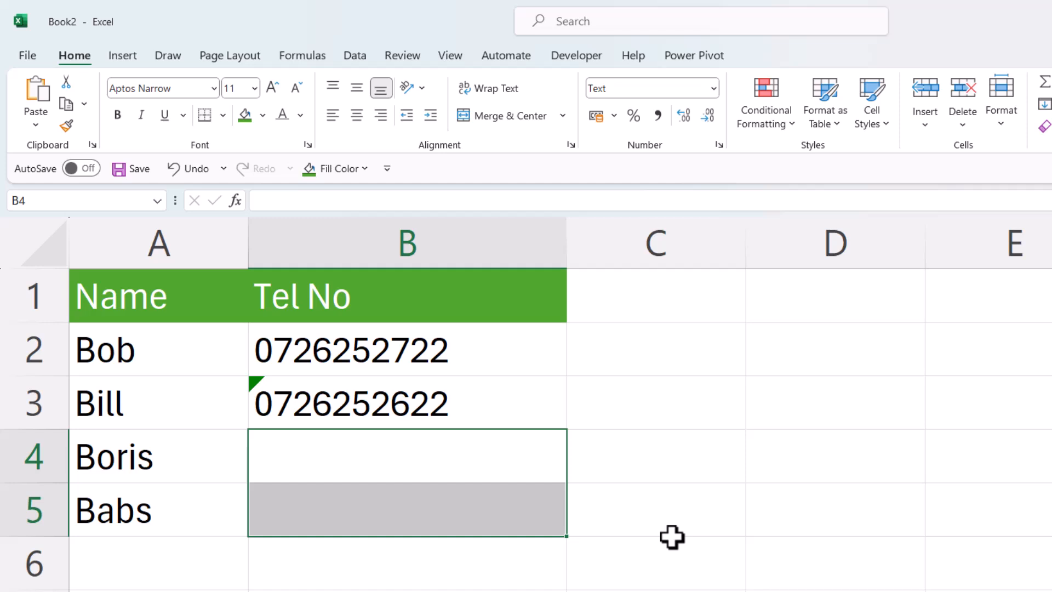
pyautogui.write('0726252')
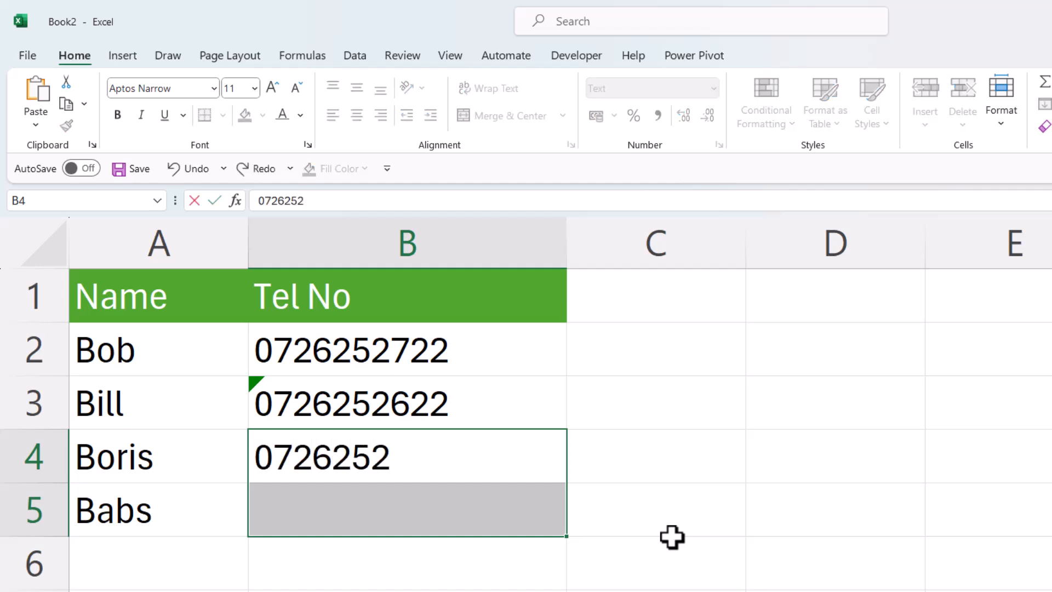
pyautogui.write('222')
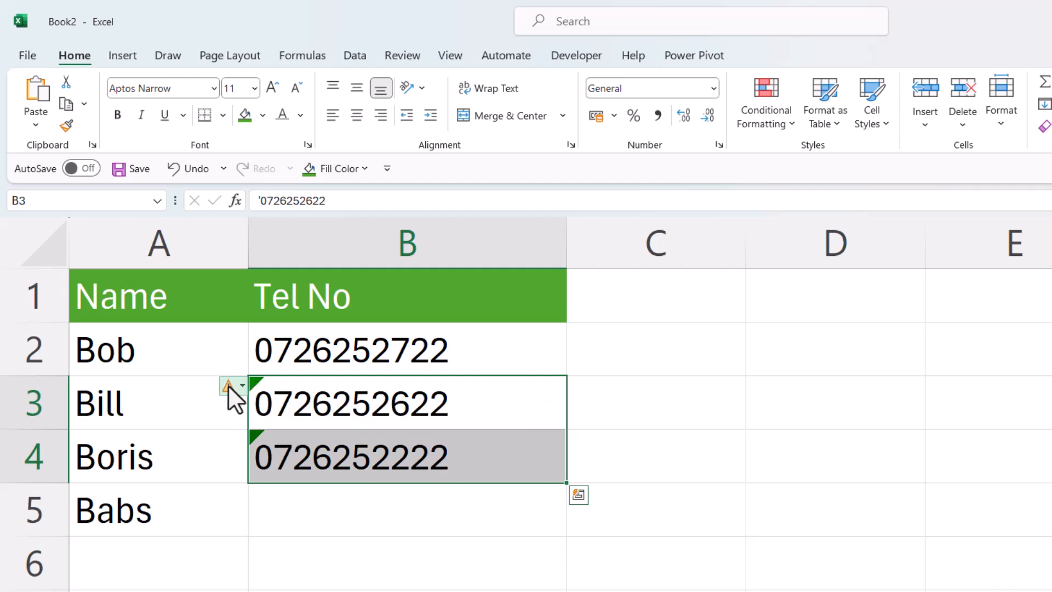
# Show the stored-as-text warning choices for Bill's and Boris's numbers.
pyautogui.click(241, 385)
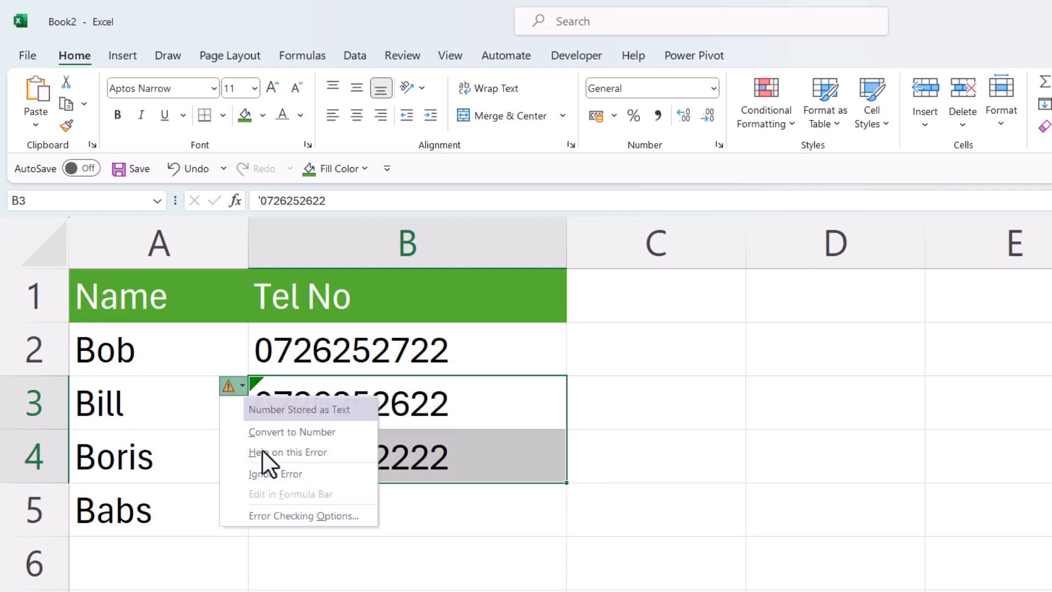